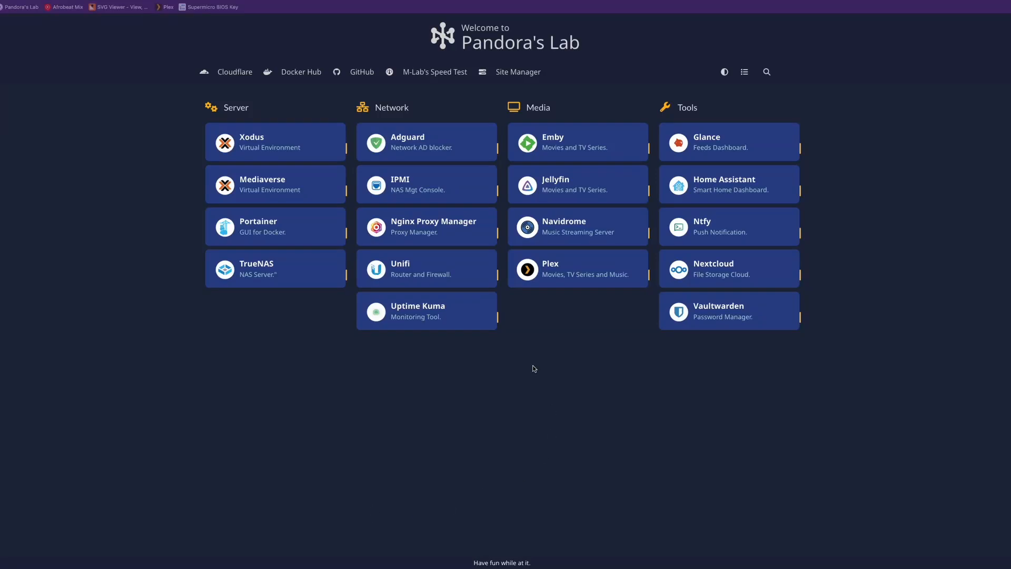
View the UDM-Pro dashboard from the Unifi tile, then return and launch AdGuard Home
click(426, 269)
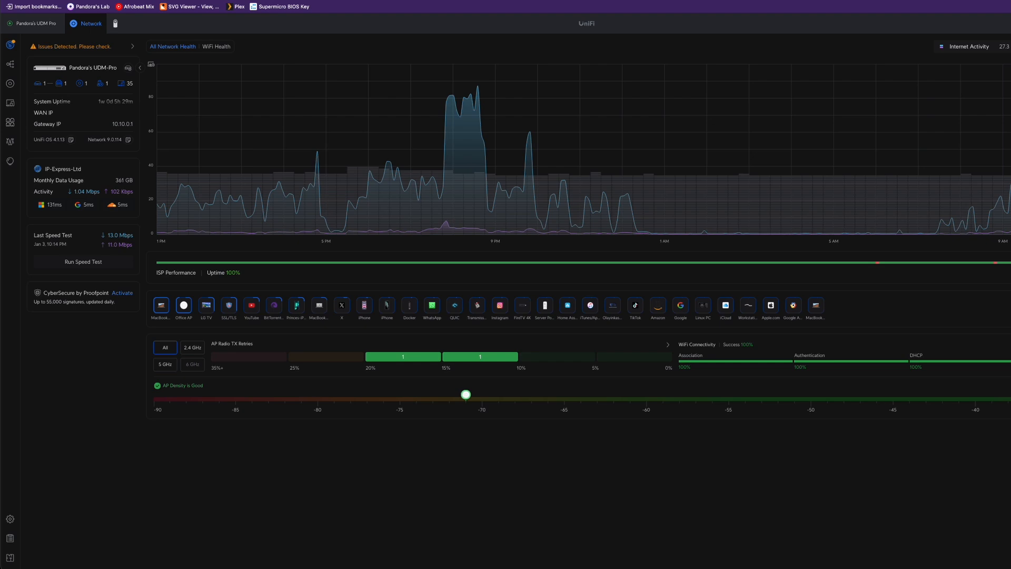
click(87, 9)
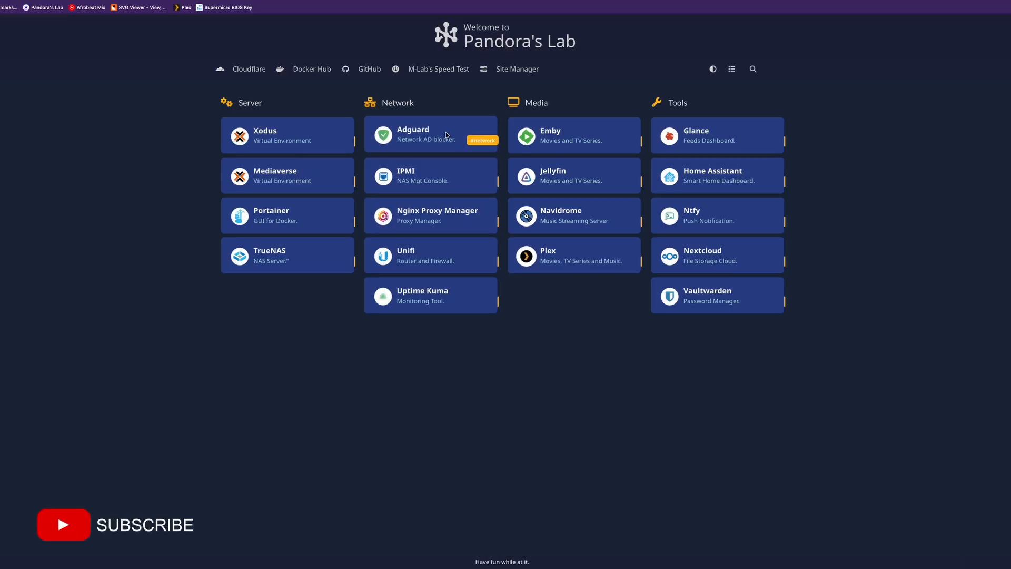
click(413, 135)
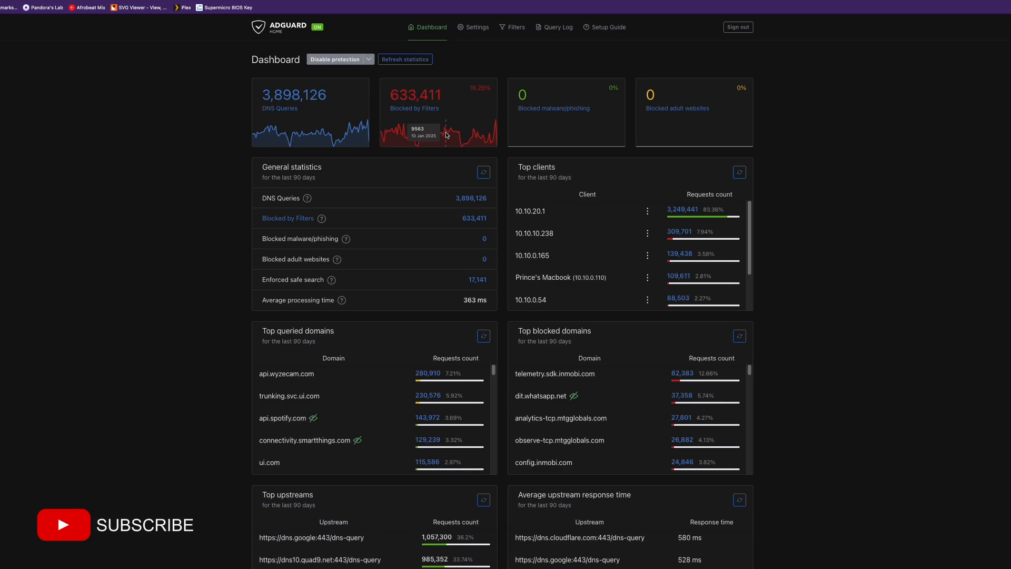
mouse_move(432, 188)
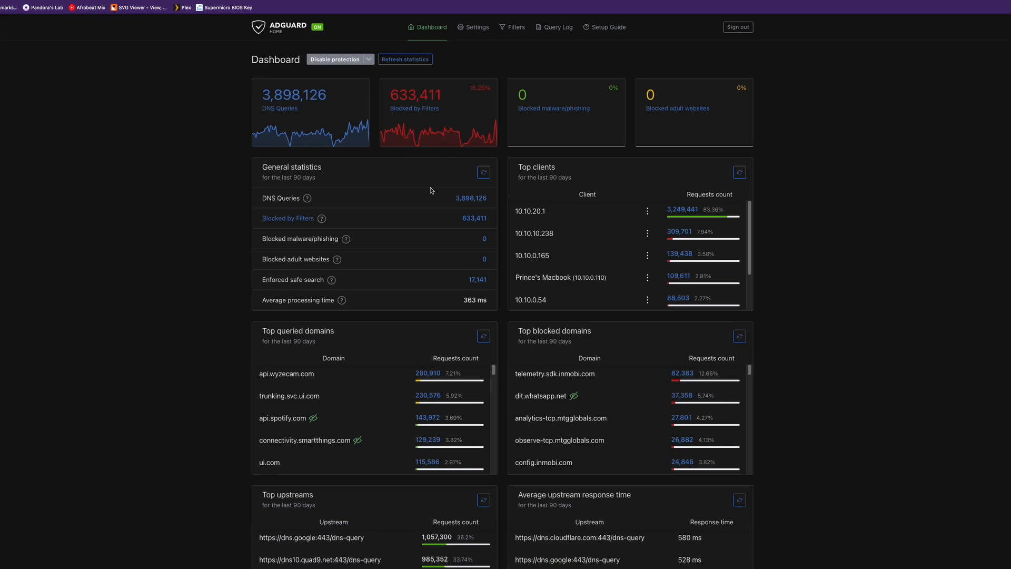
mouse_move(411, 295)
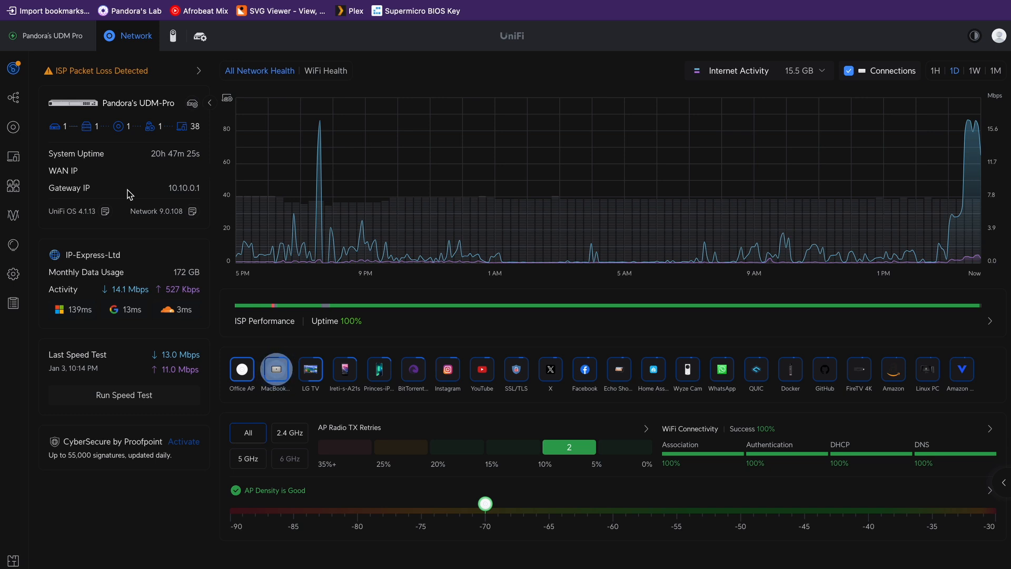
mouse_move(13, 277)
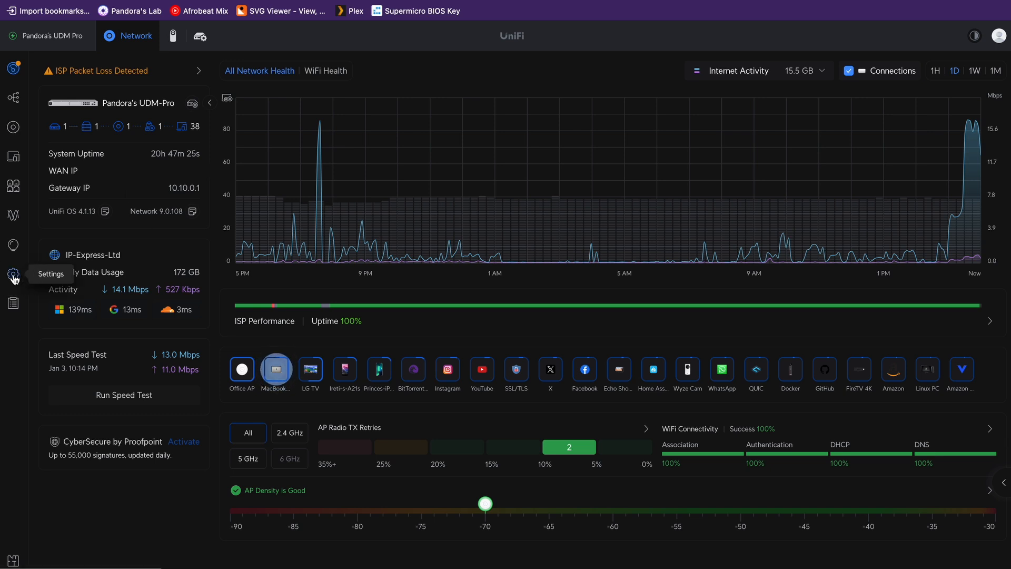
Go to Settings > Internet showing WAN1 on port 9 with failover-only load balancing
click(13, 274)
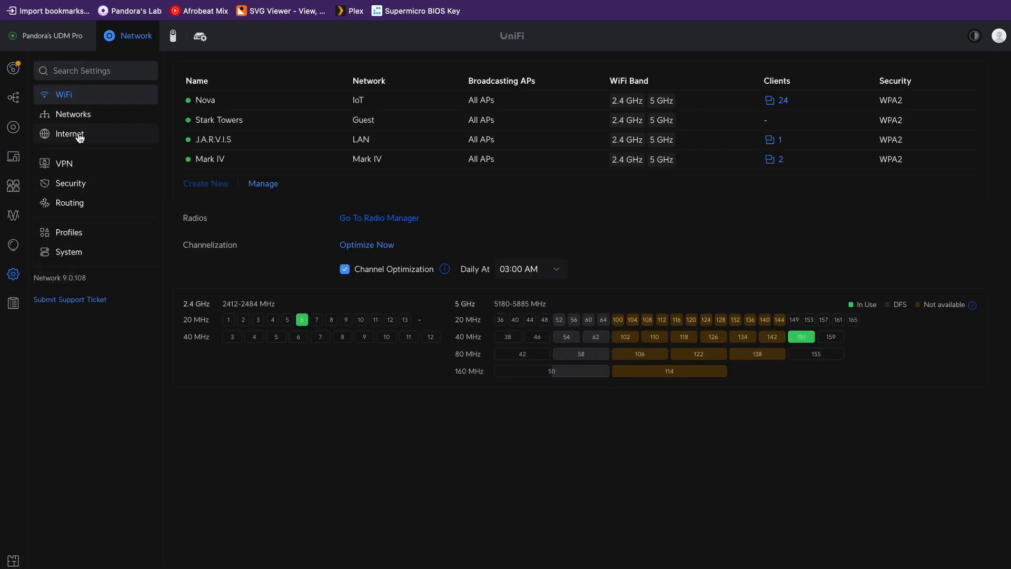
click(70, 135)
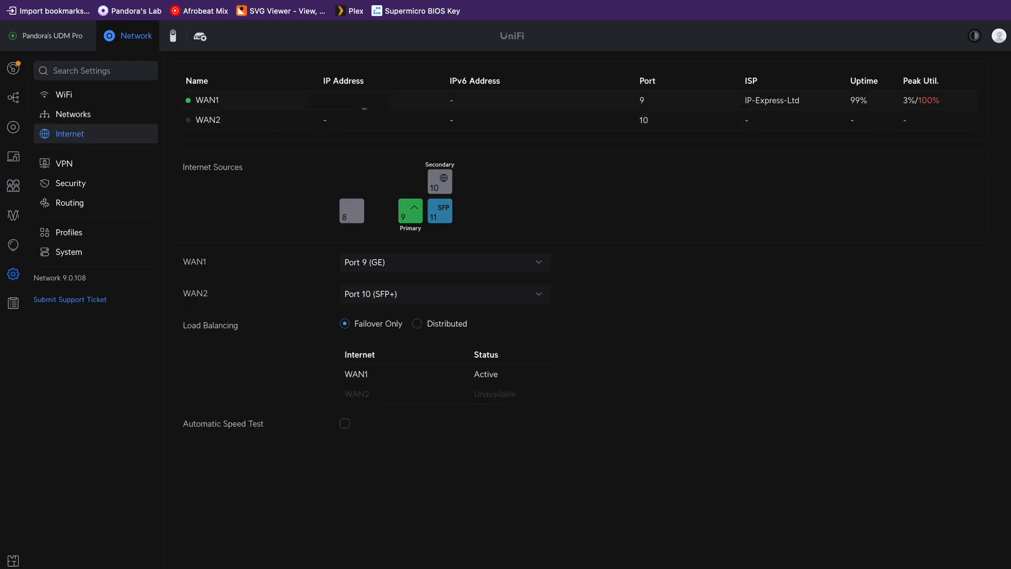
In WAN1's IPv4 configuration, disable Auto DNS and set primary server 10.10.20.13
click(206, 101)
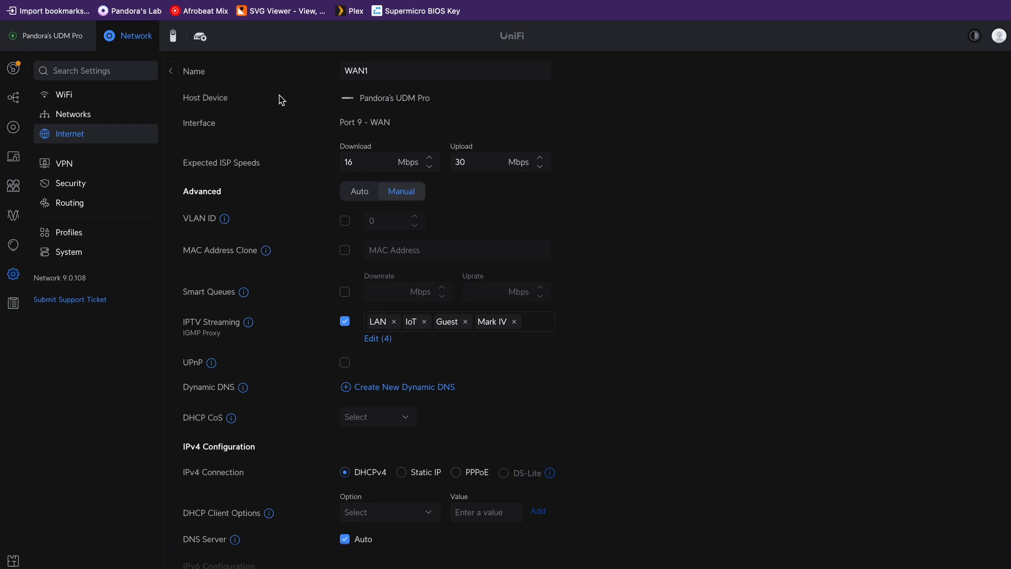
scroll(down, 3)
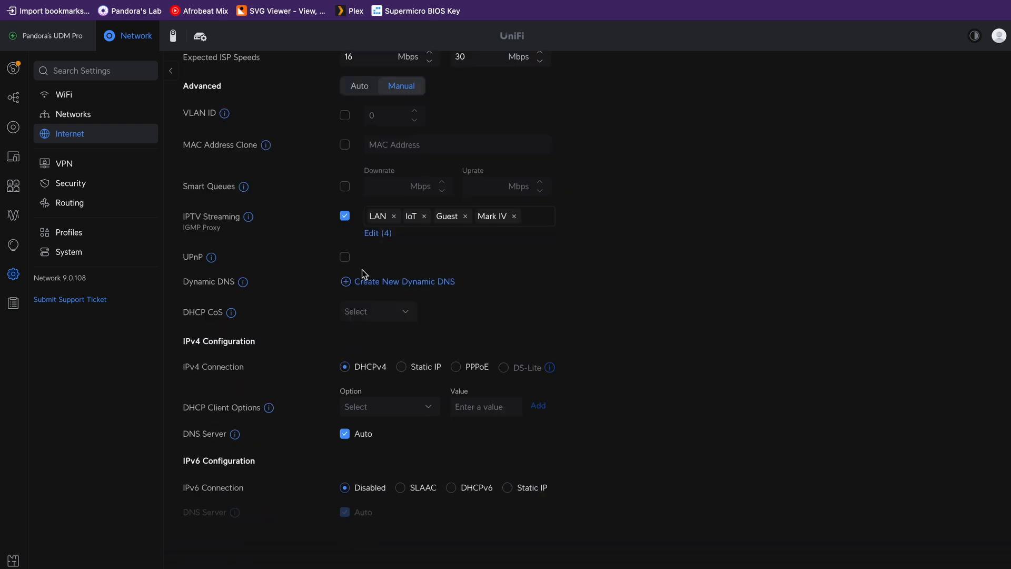
mouse_move(235, 434)
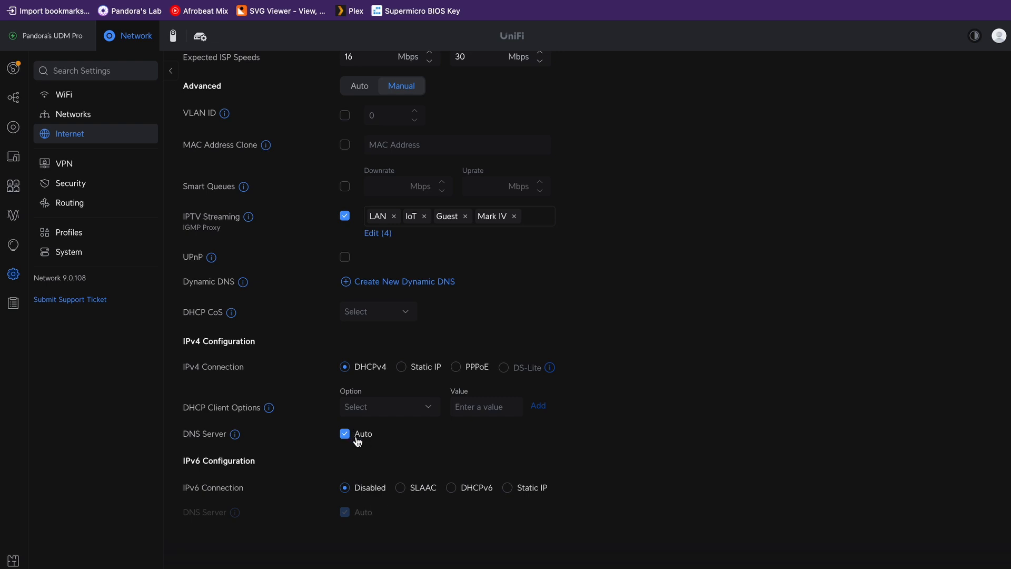
click(345, 434)
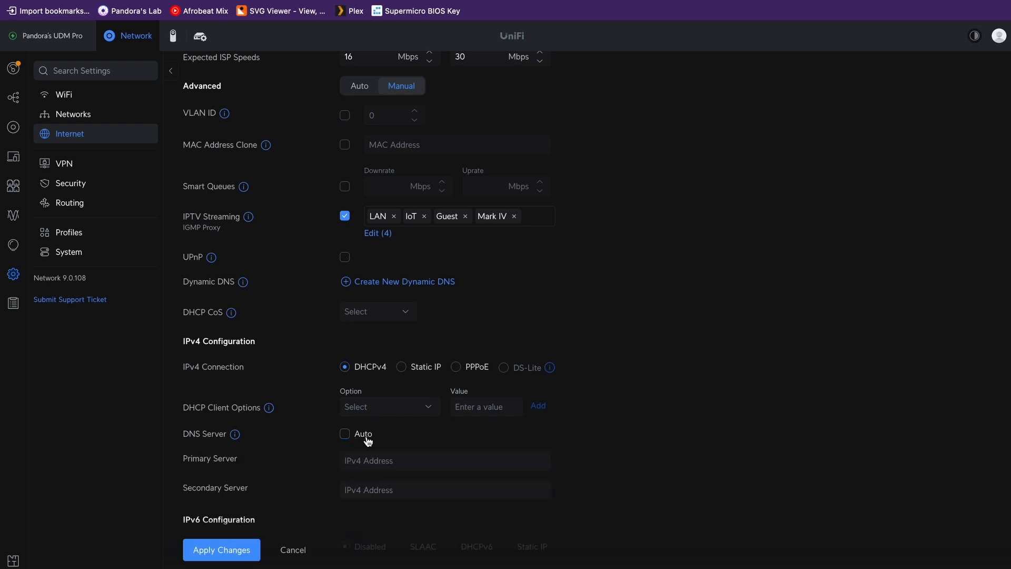
text(10.10.20.13)
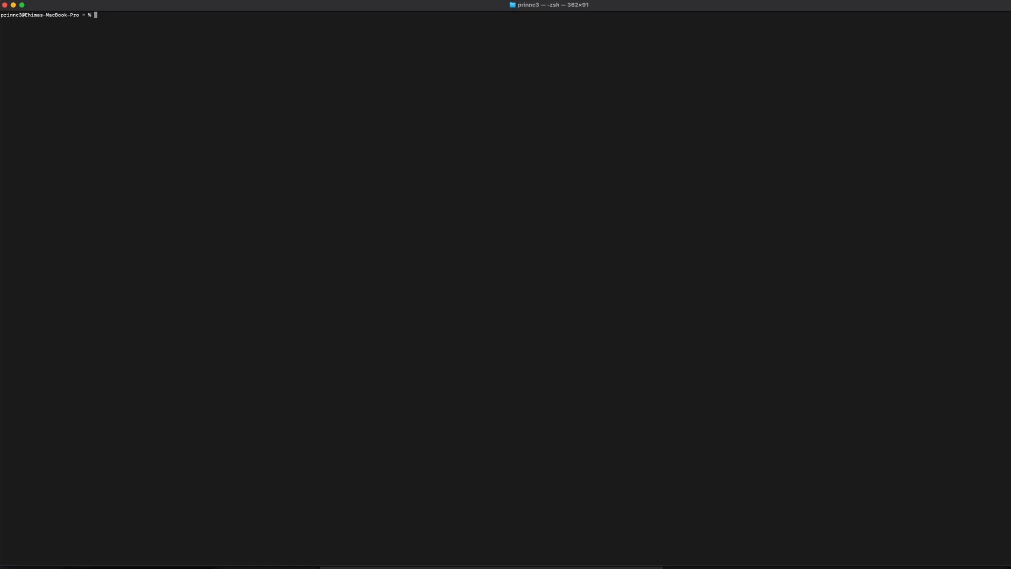
Run nslookup google.com and highlight the answering server address 10.10.20.13
text(nslookup google.com)
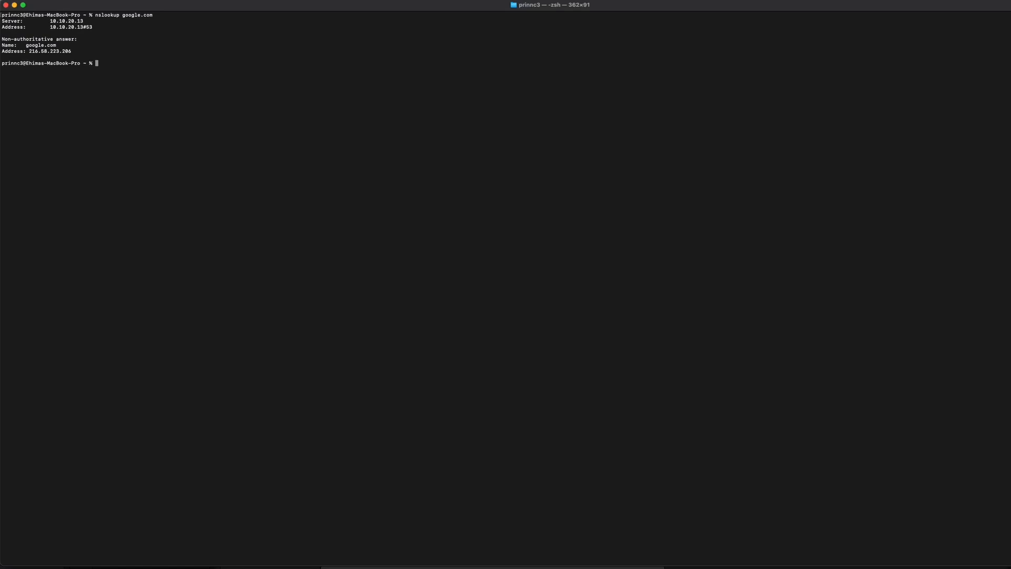
double_click(57, 20)
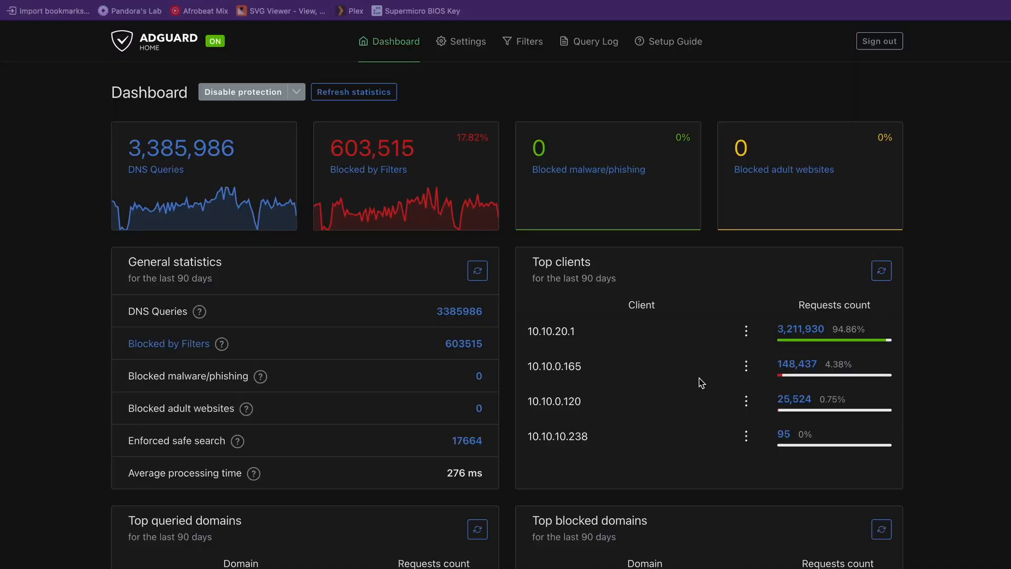
mouse_move(986, 412)
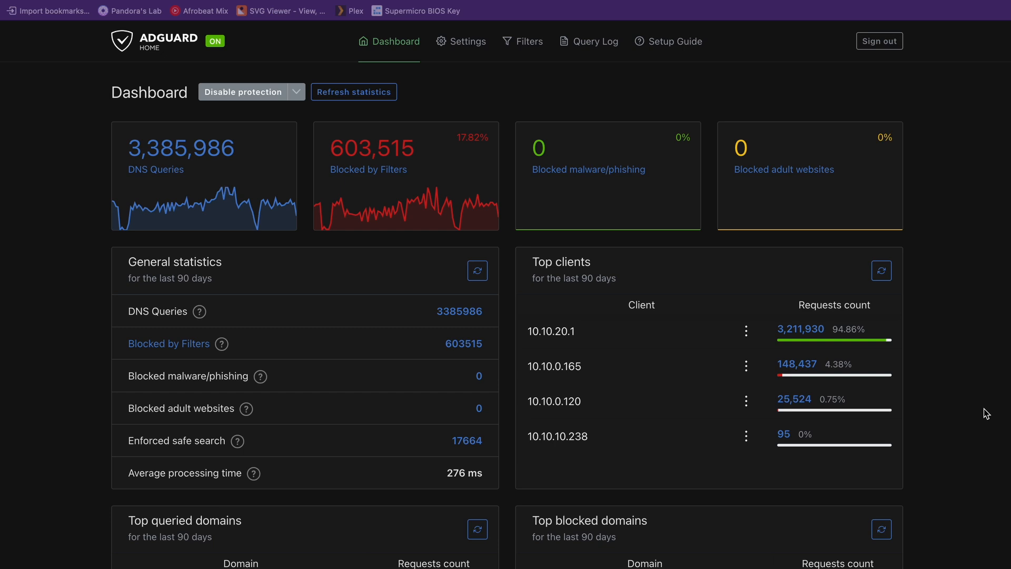
mouse_move(821, 283)
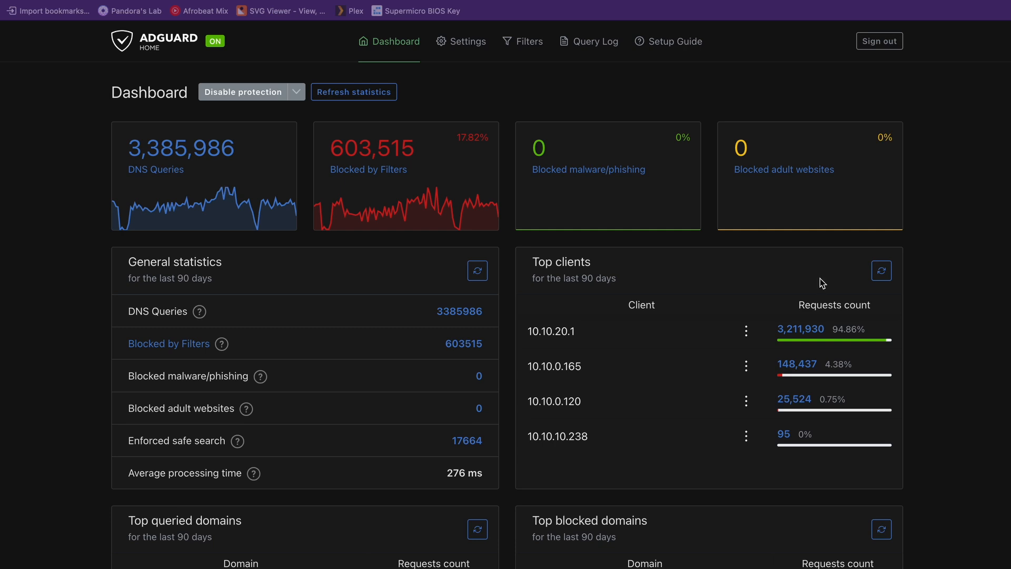
mouse_move(615, 81)
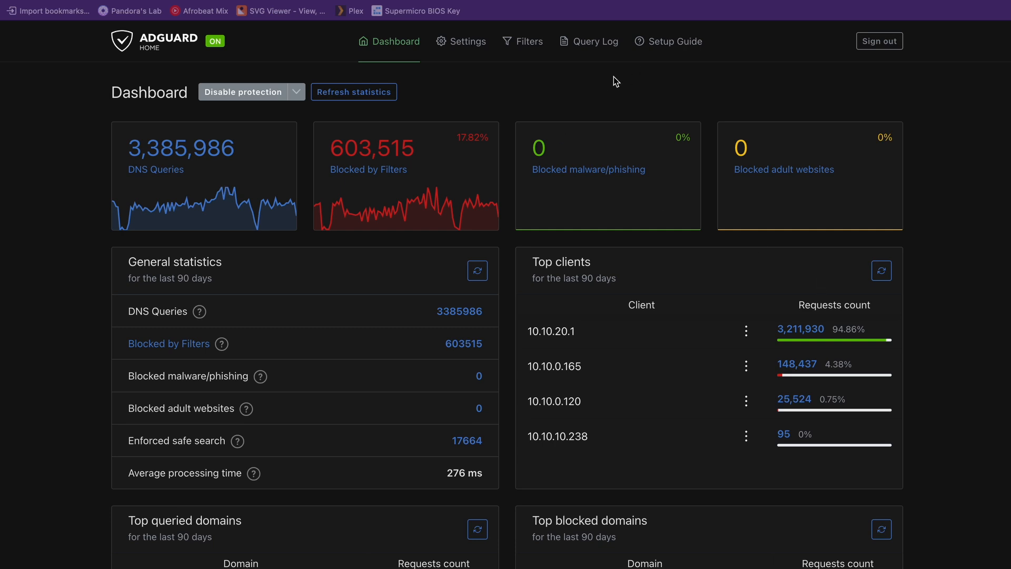
mouse_move(639, 336)
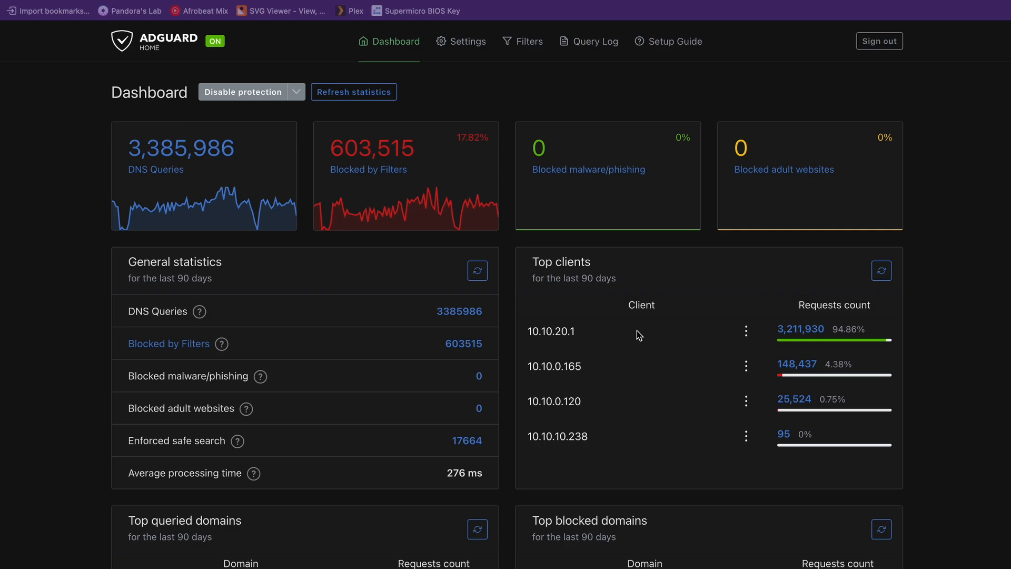